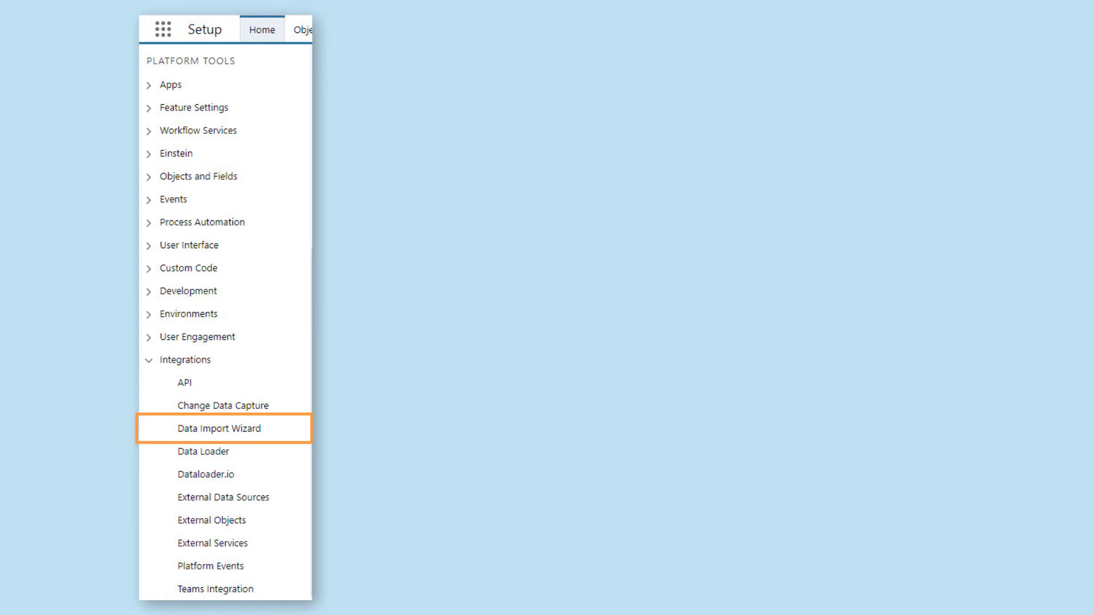
- Advance the slides past the comparison chart to the desktop with the Dataloader 52.0.0 shortcut
click(205, 475)
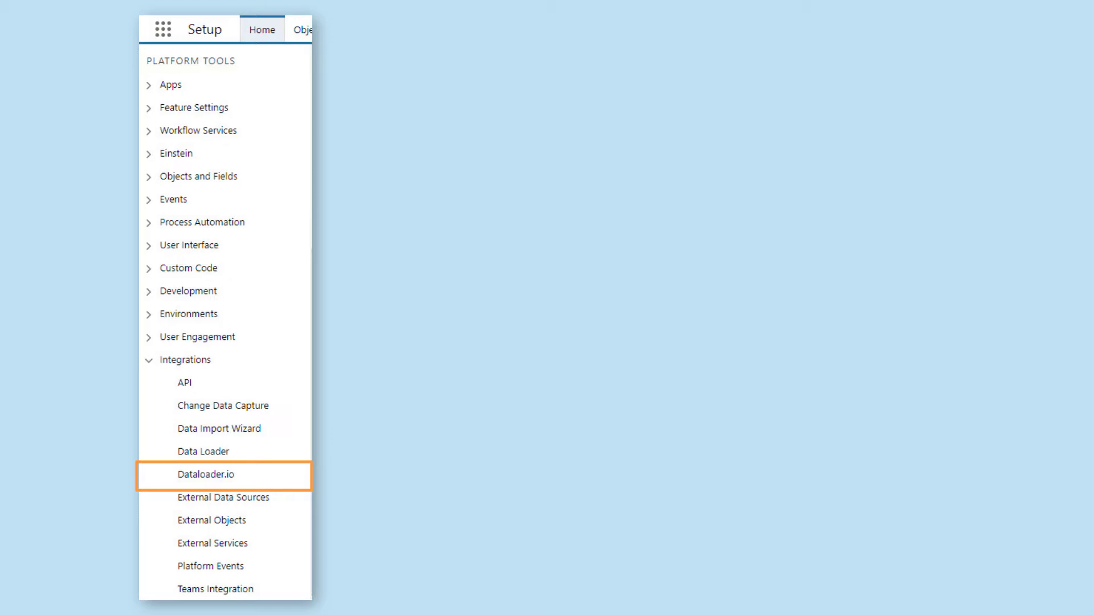
click(203, 451)
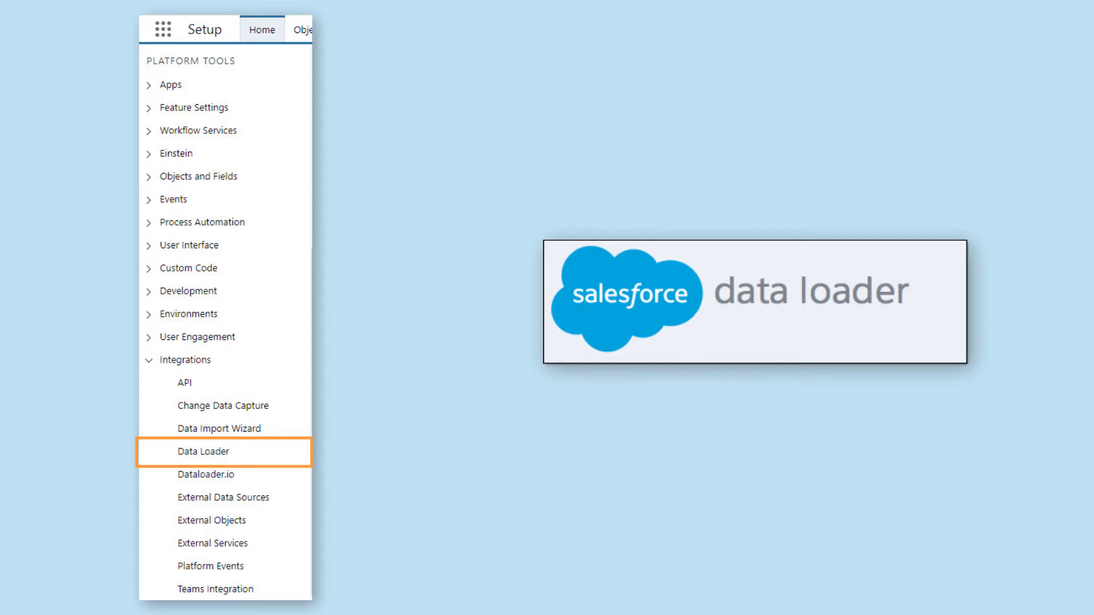
click(202, 452)
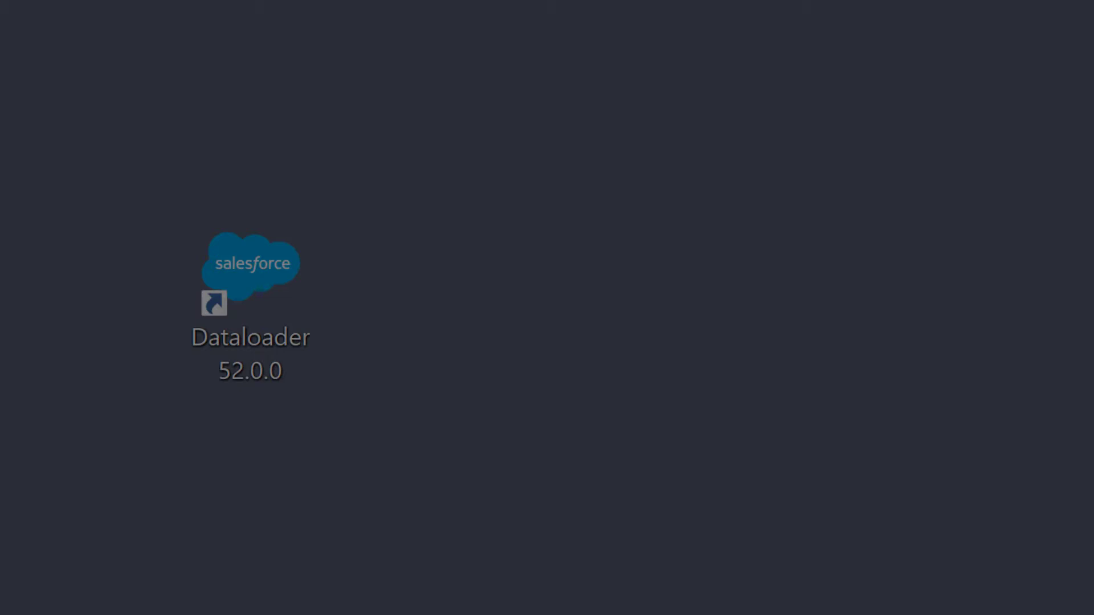
- Launch Data Loader, point out Update, Upsert and Settings, then start an Insert
double_click(249, 286)
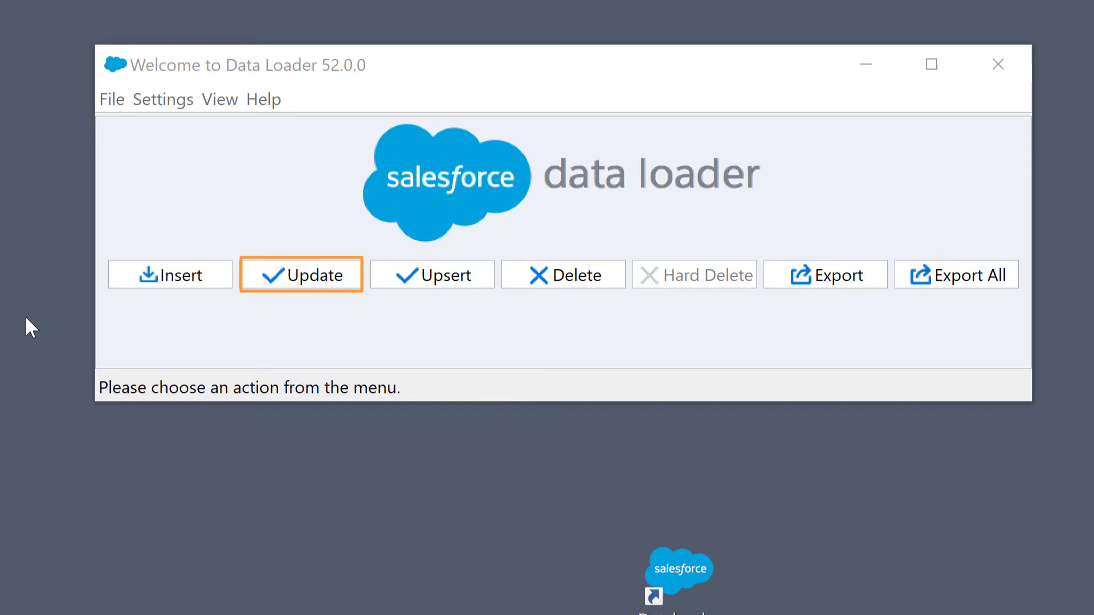
click(432, 274)
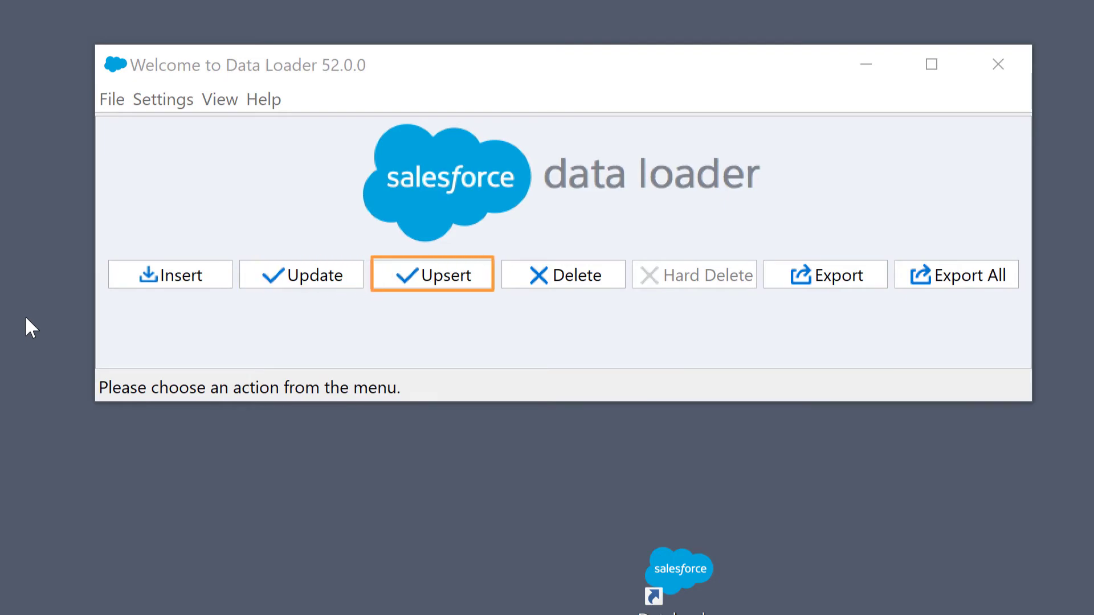
click(563, 274)
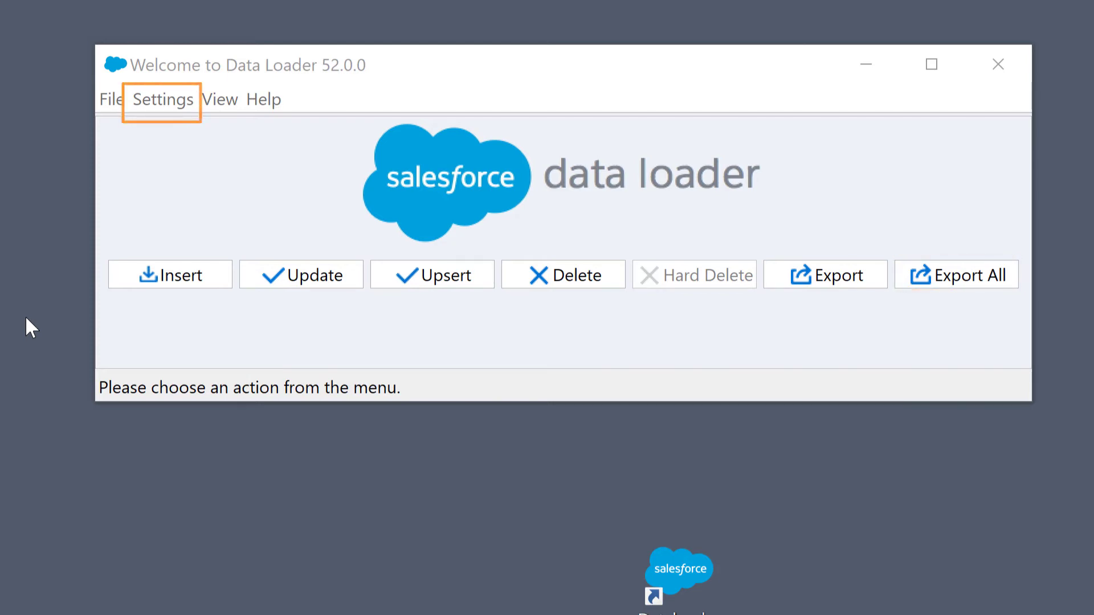
click(162, 99)
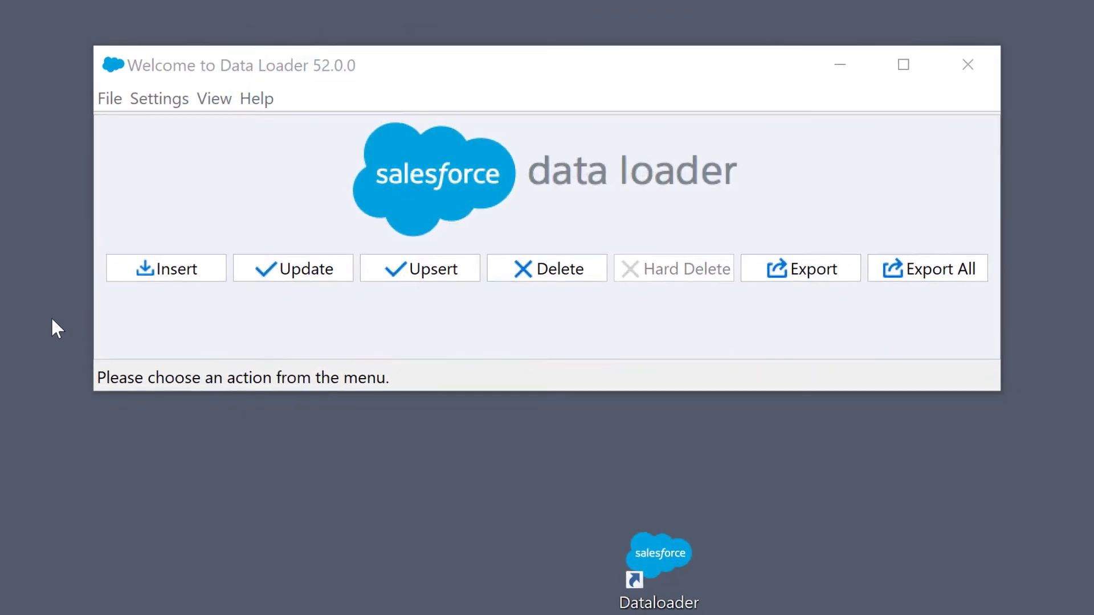
click(165, 269)
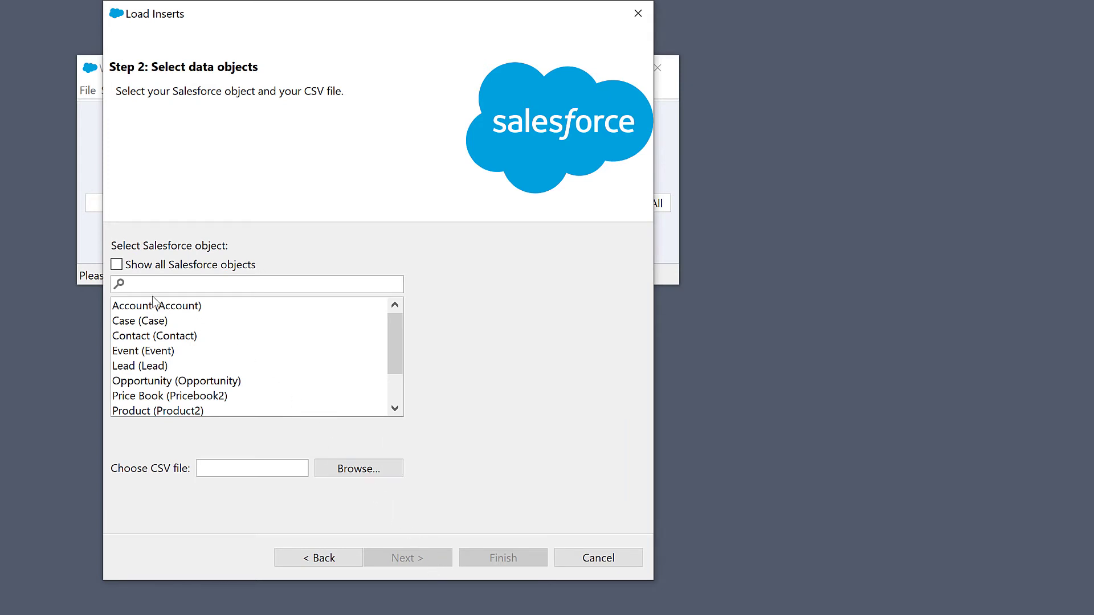
mouse_move(116, 264)
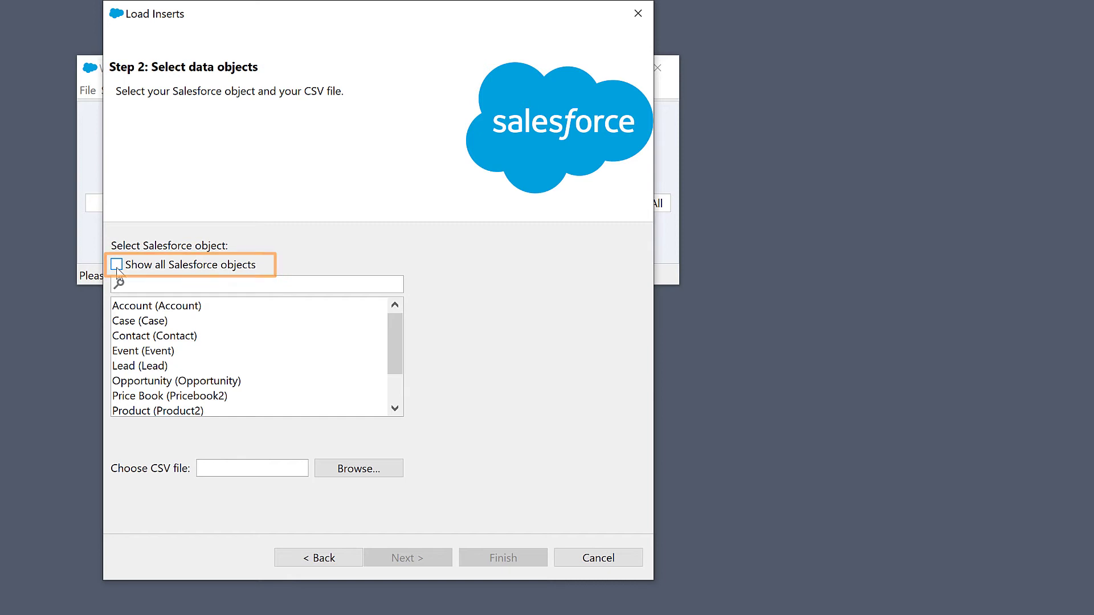
- Select Account as the object and load the '5 test accounts import.csv' file
click(156, 305)
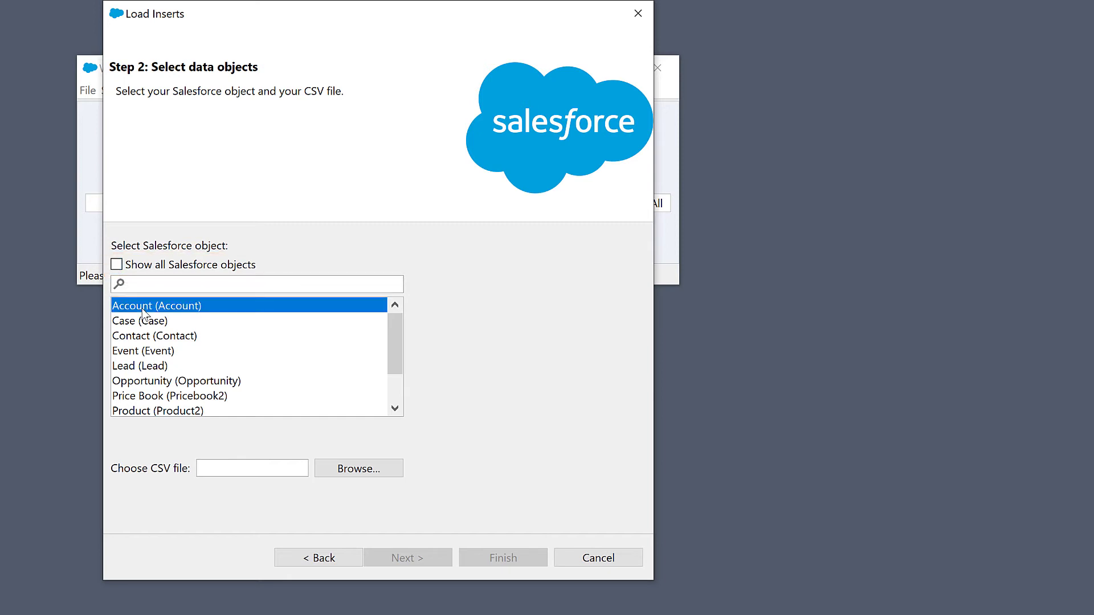
click(357, 468)
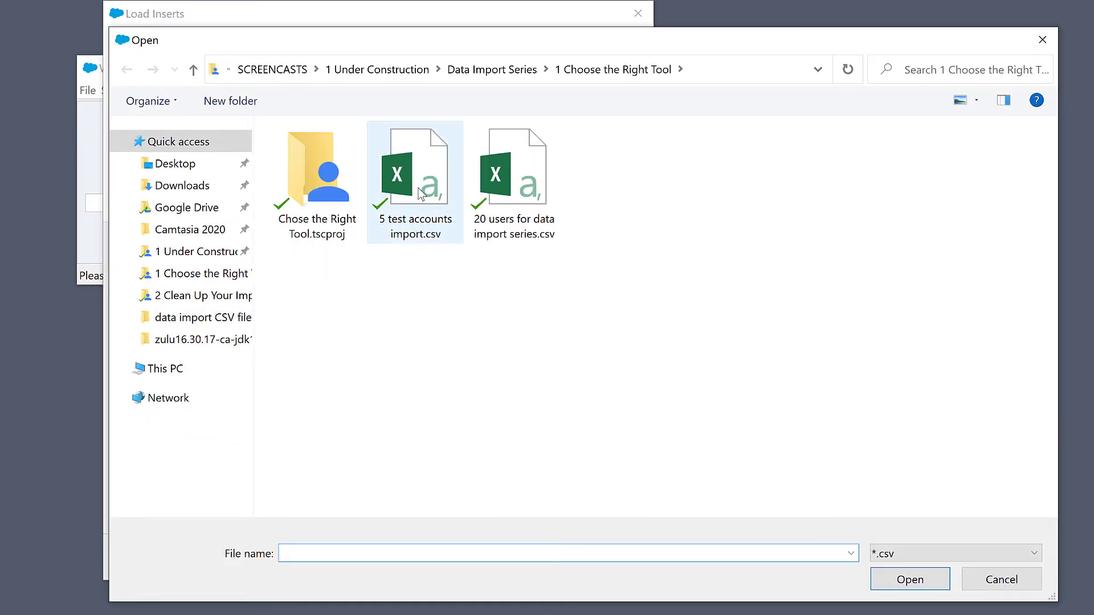
click(414, 165)
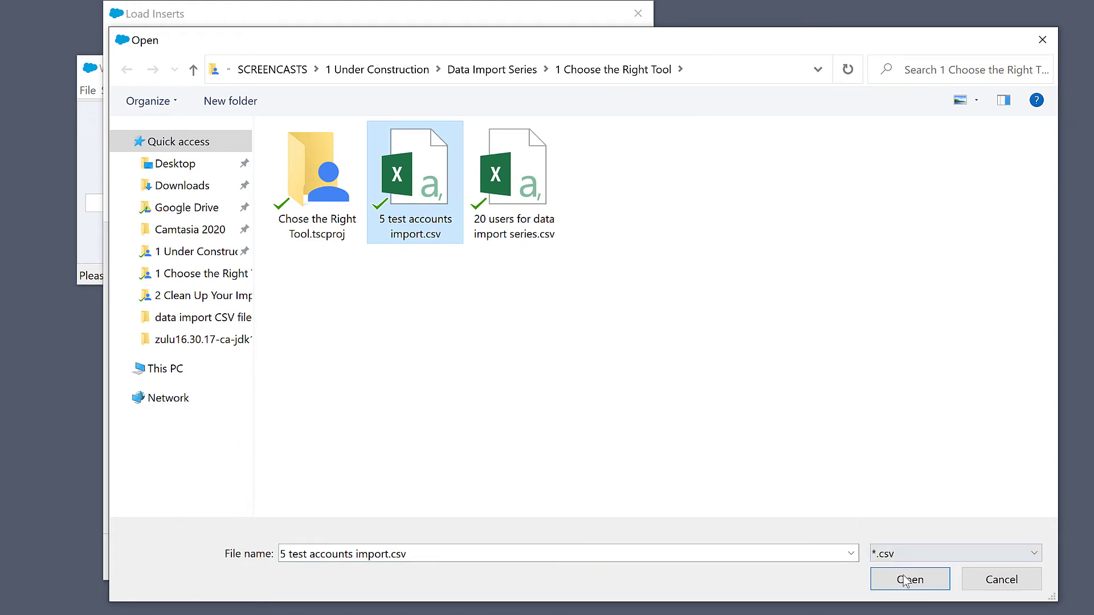
click(909, 578)
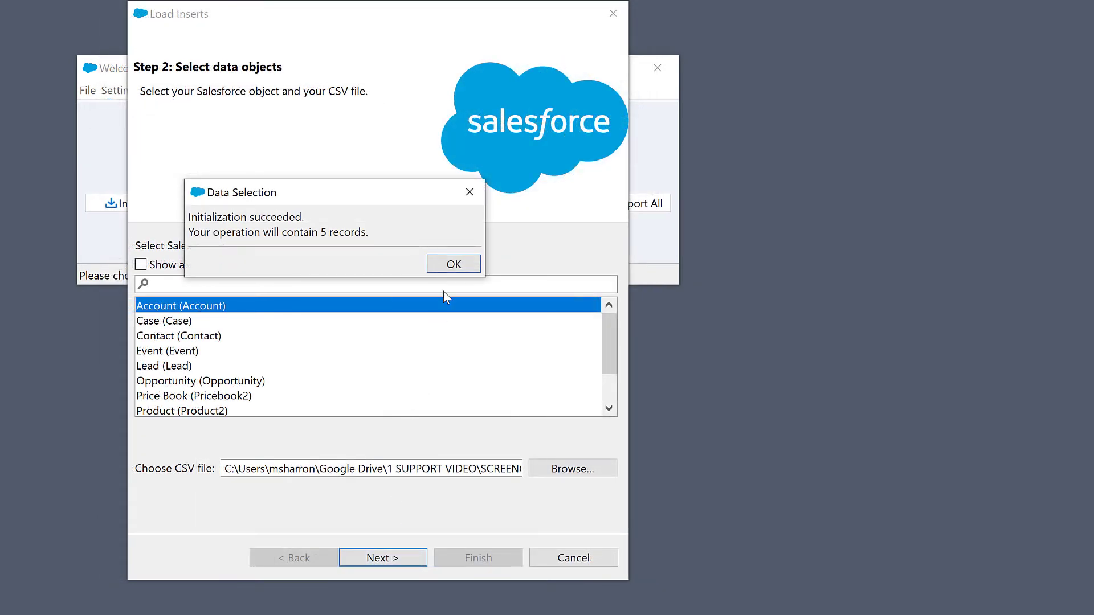
mouse_move(454, 264)
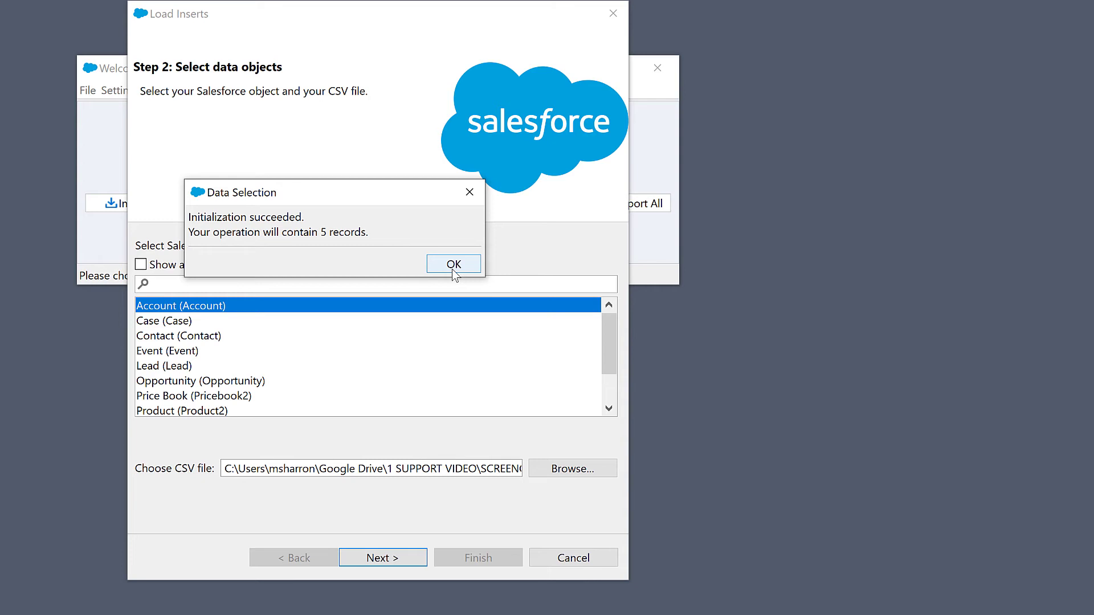
- Accept the 5-record check and auto-match CSV columns to Account fields like Industry, Phone, Name
click(452, 264)
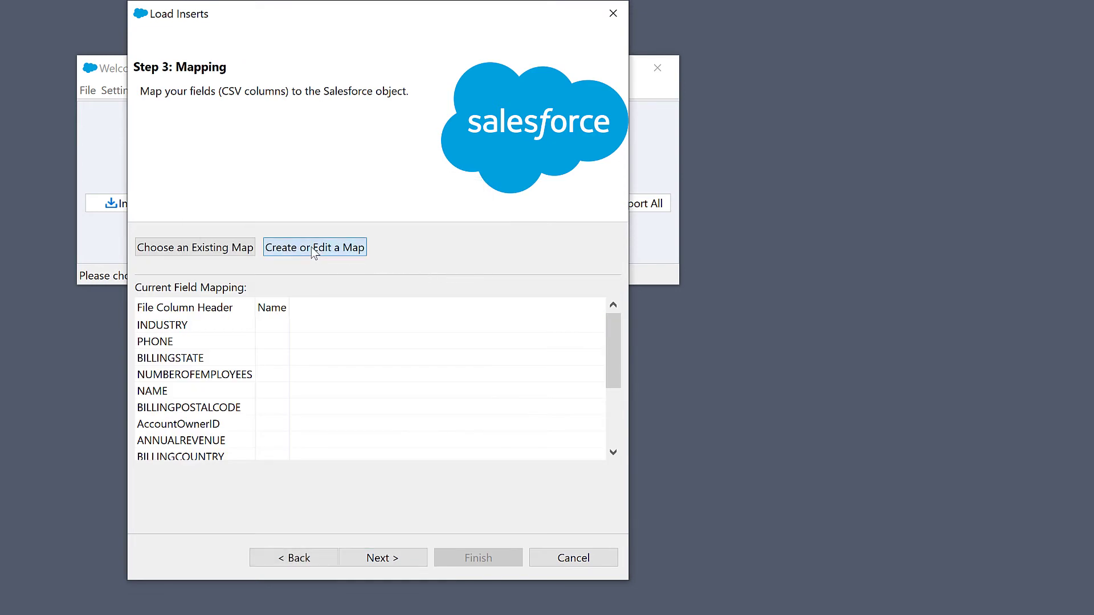
click(314, 247)
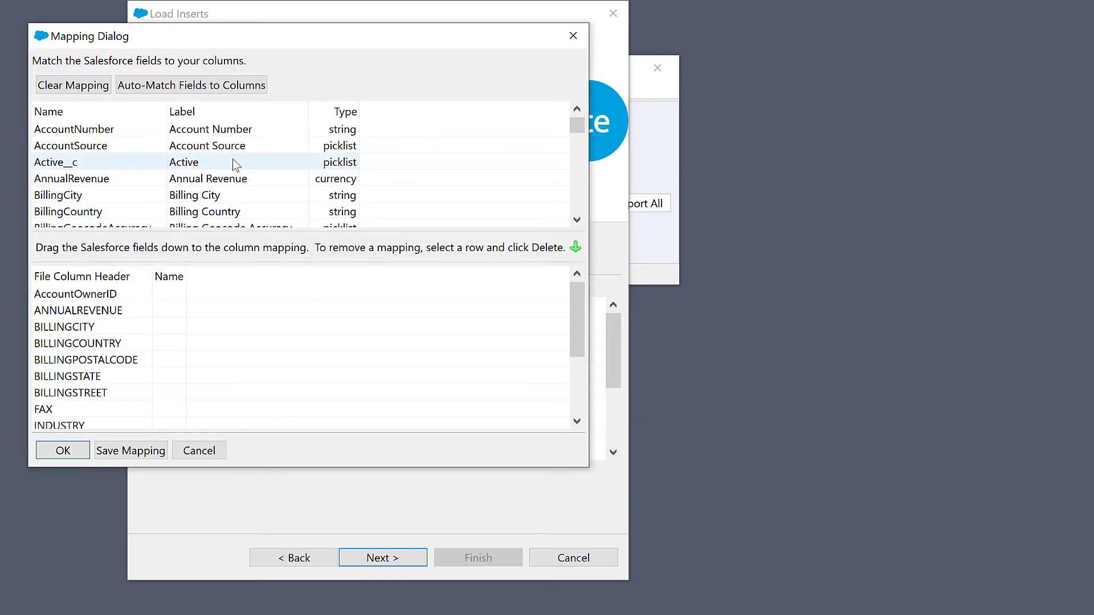
click(190, 84)
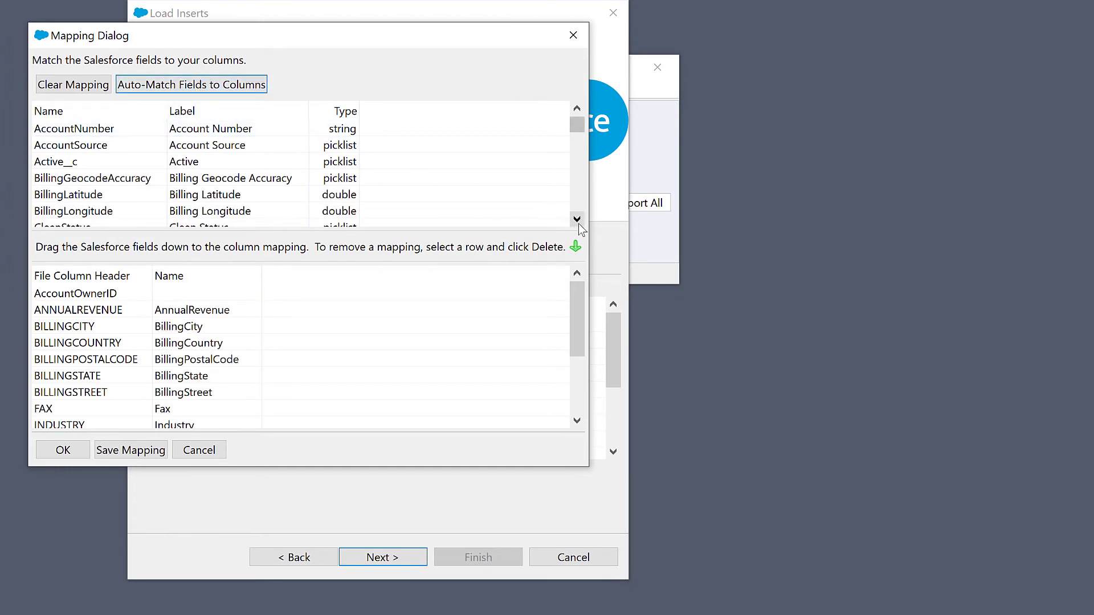
click(576, 219)
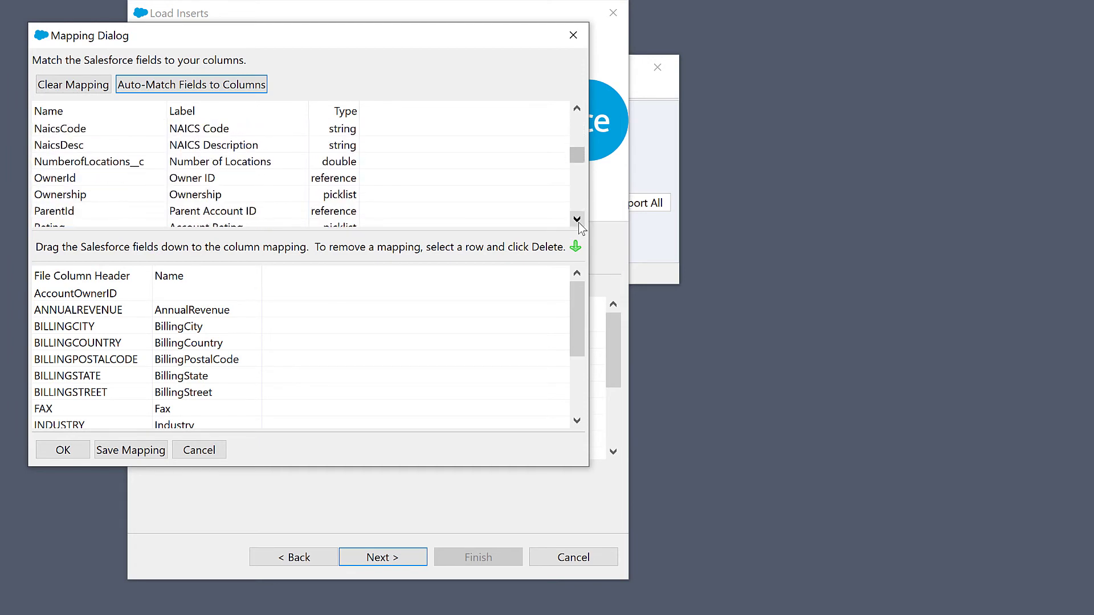
click(62, 450)
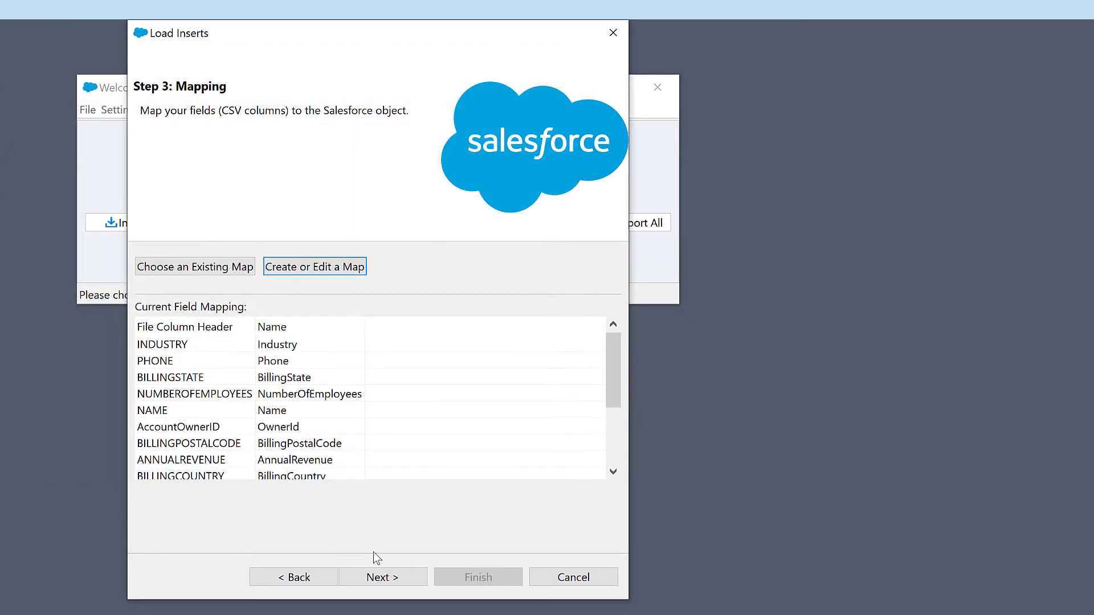
- Set the results directory to the 'account import June 24 2021' folder
click(382, 577)
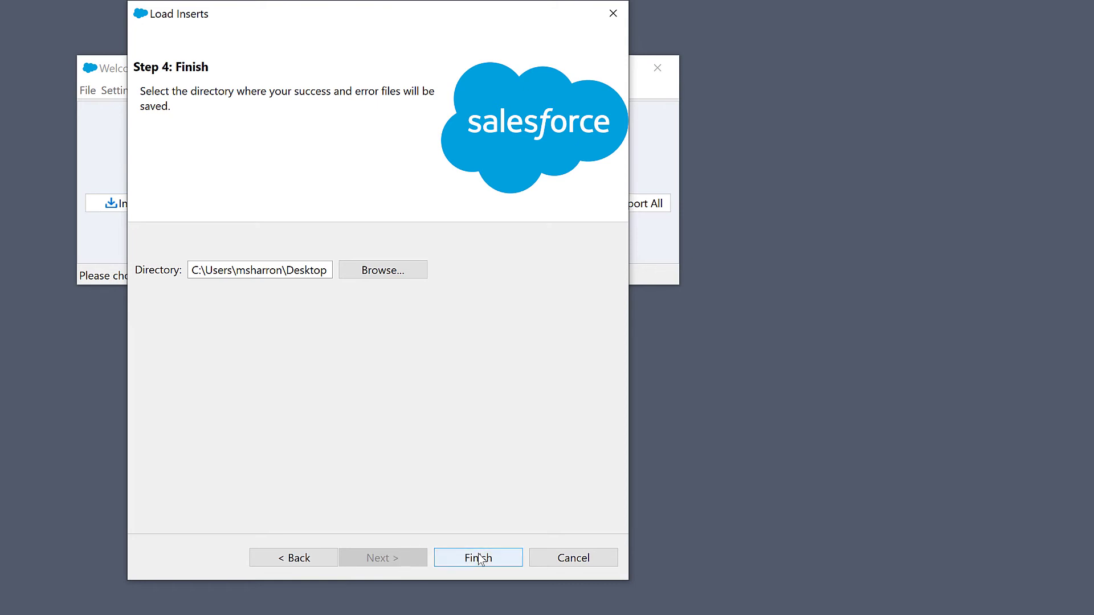
click(382, 270)
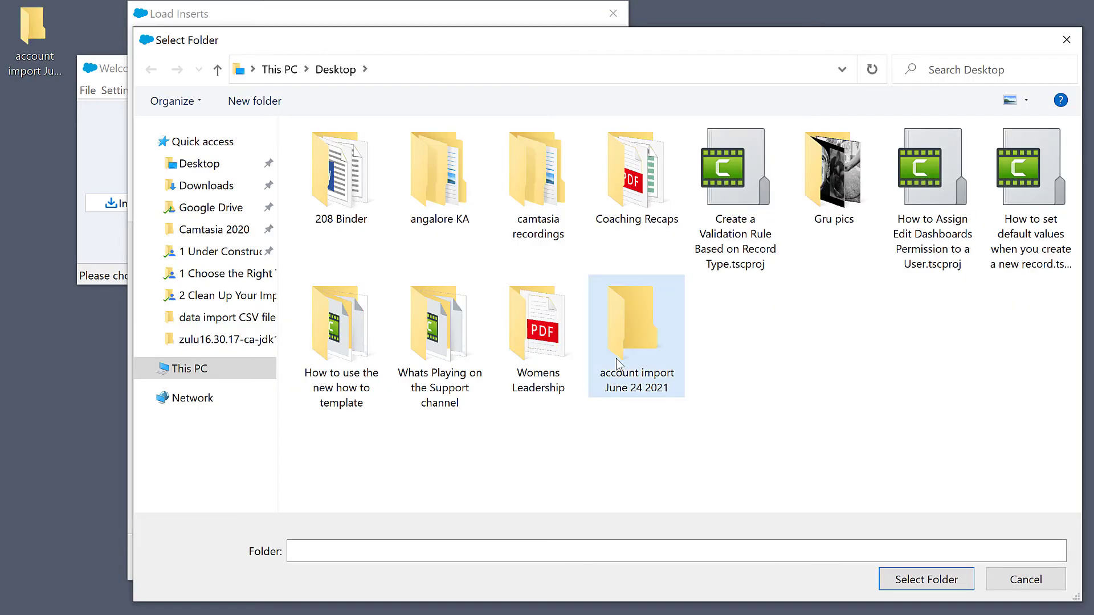
mouse_move(627, 335)
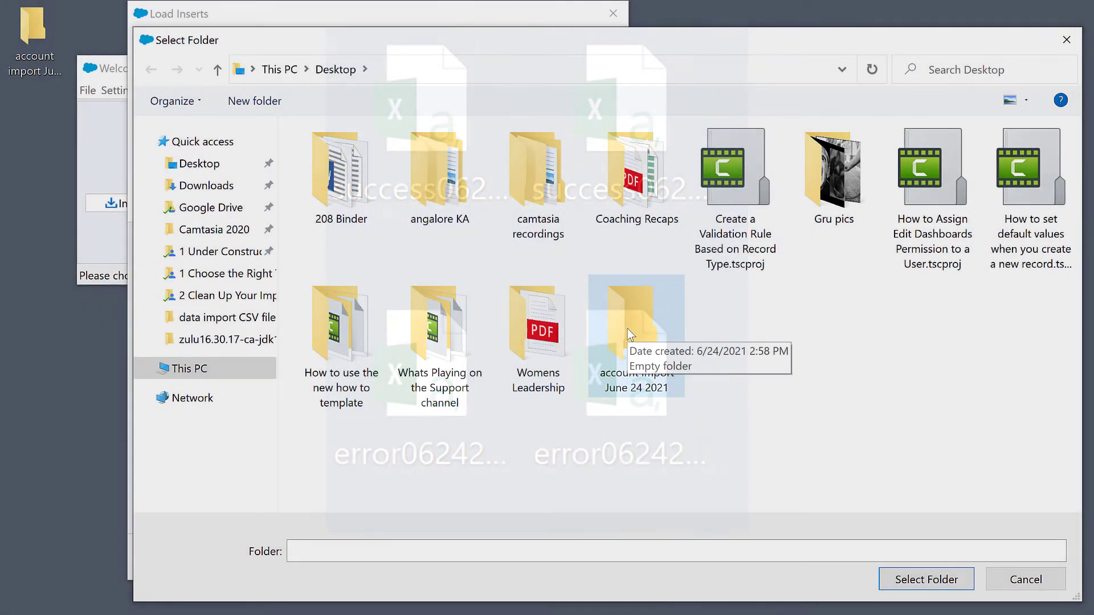
click(925, 578)
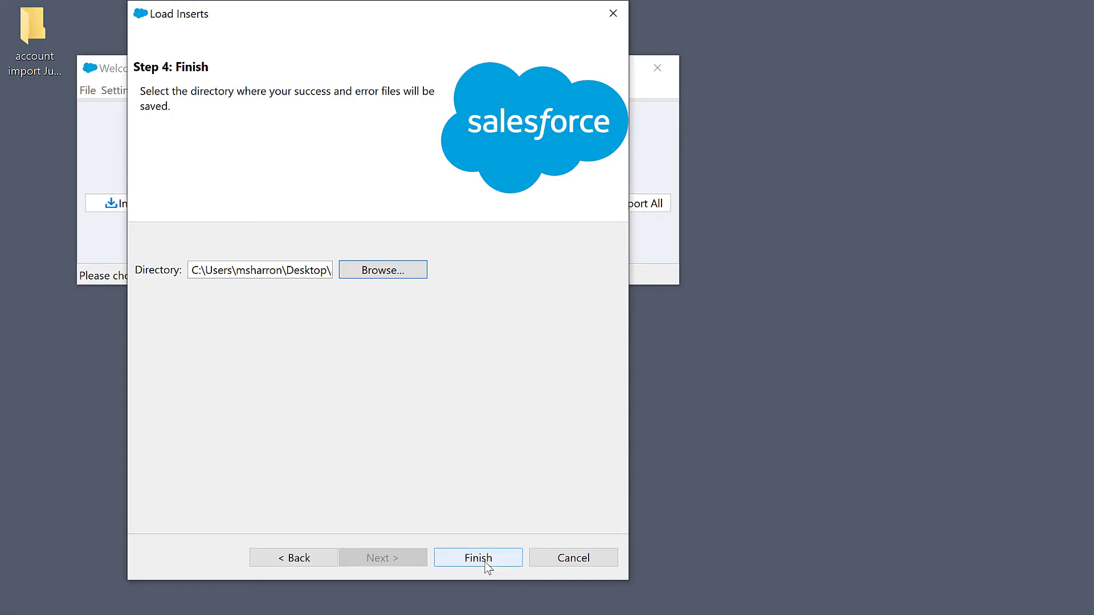
- Run the insert of 5 Account records and open the success file in Excel
click(478, 557)
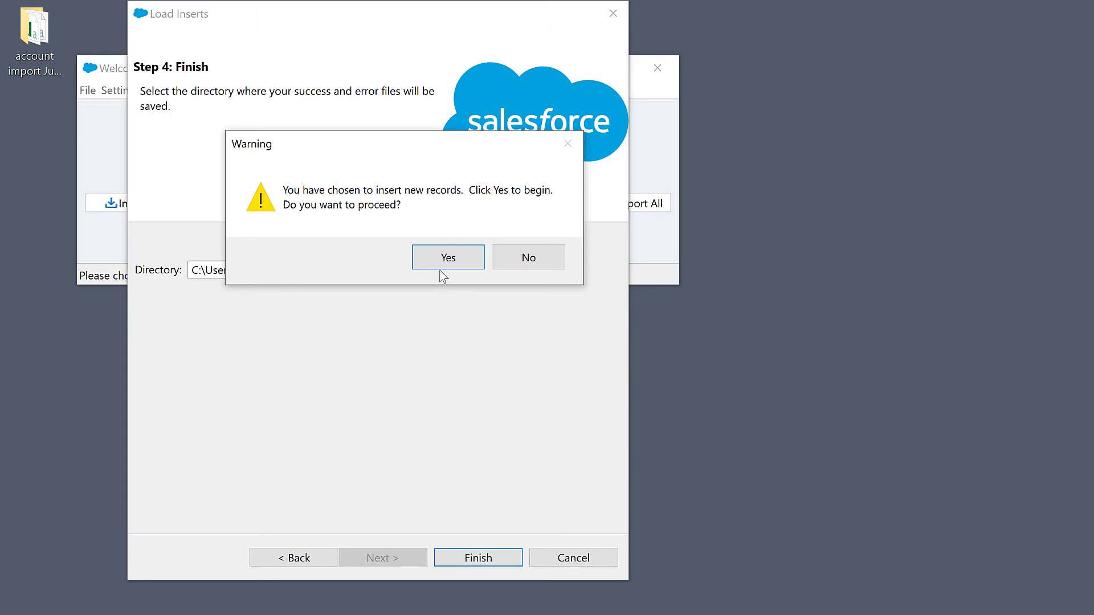
click(447, 257)
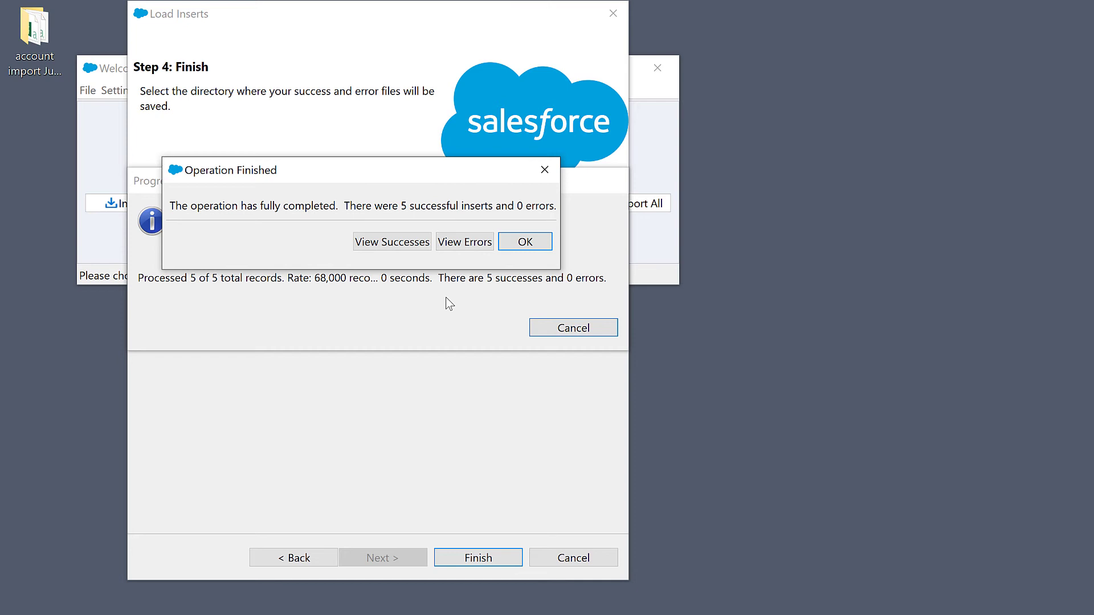
click(391, 242)
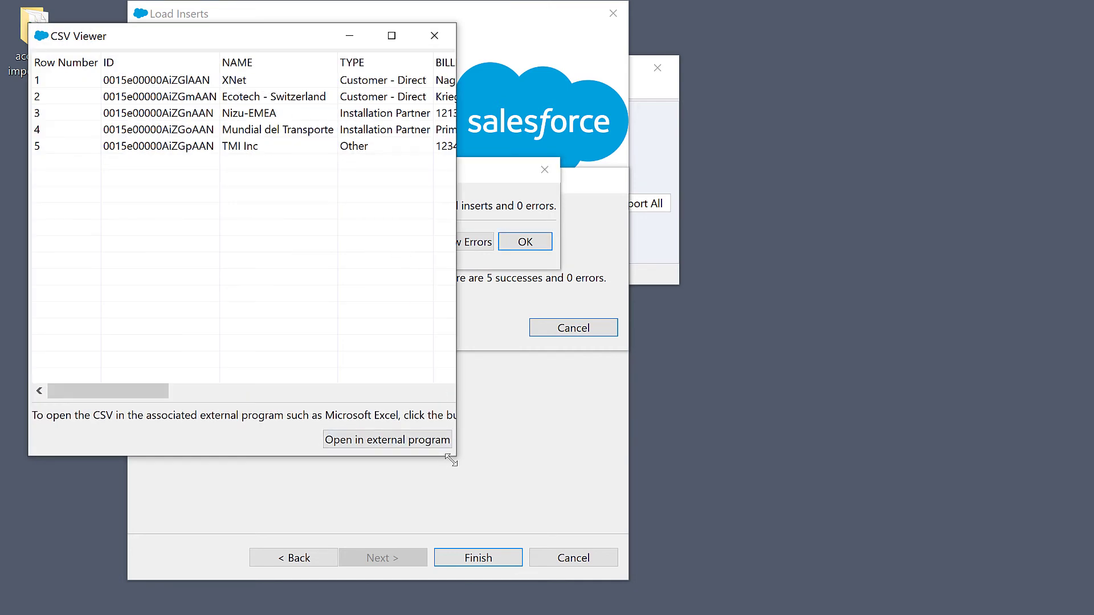
click(387, 439)
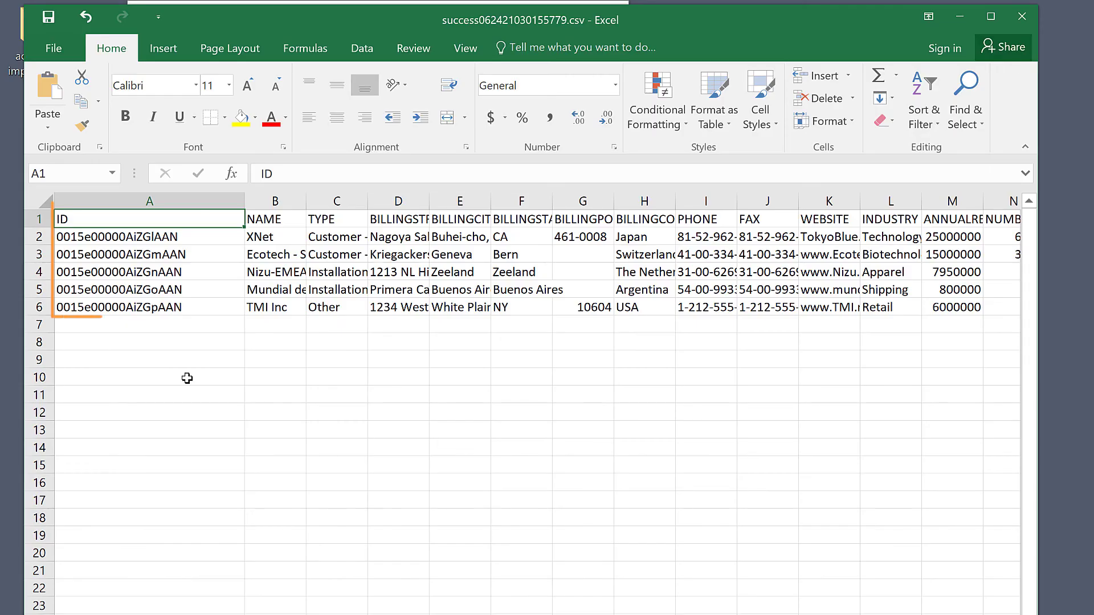